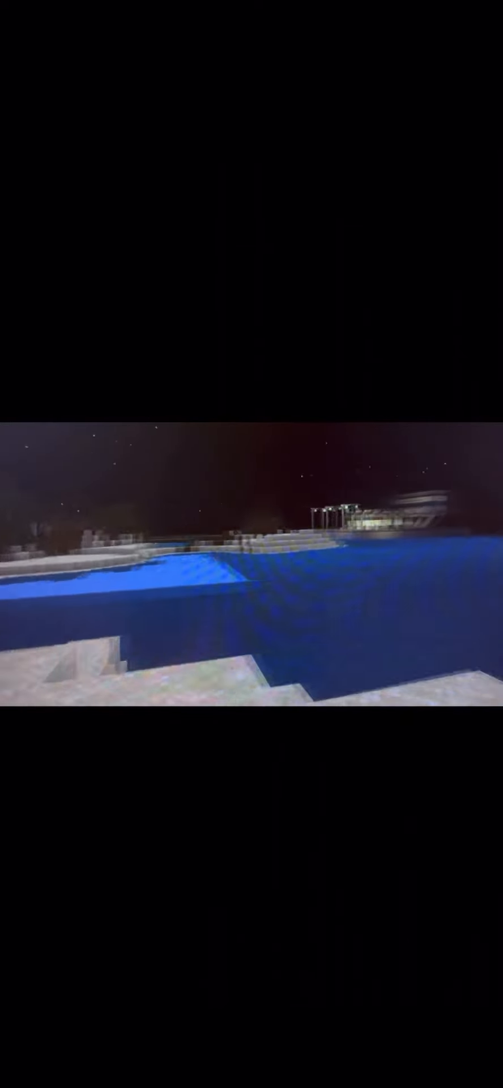
{"action": "mouse_move", "coordinate": [251, 583]}
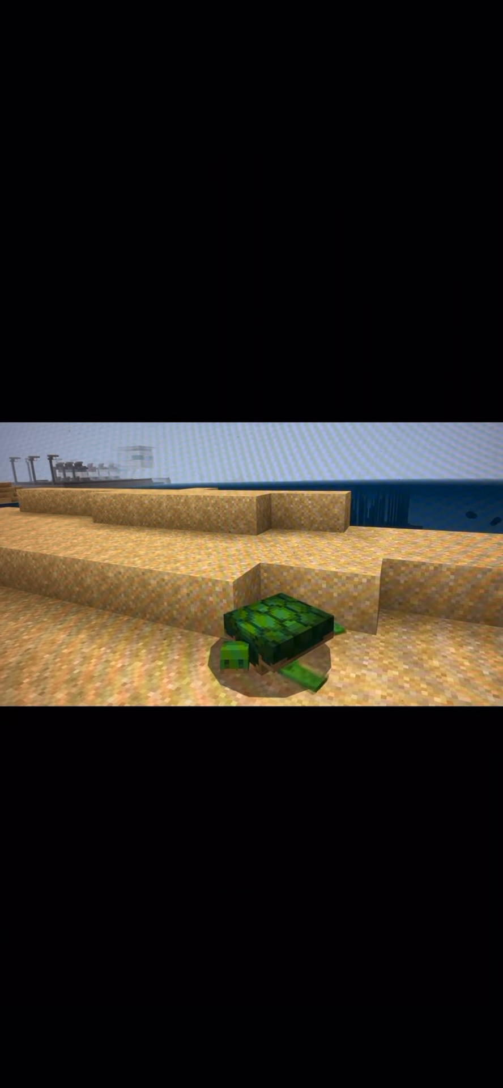
{"action": "mouse_move", "coordinate": [251, 569]}
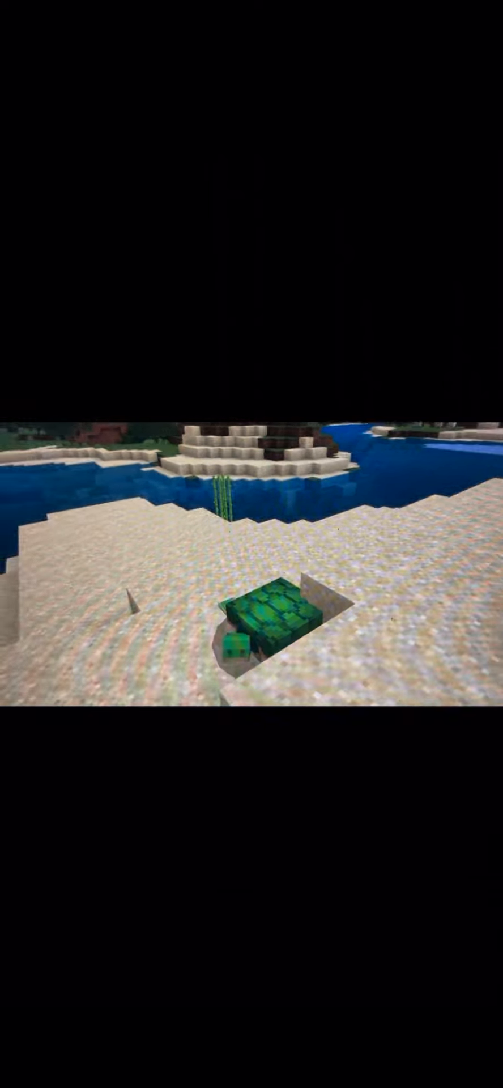
{"action": "mouse_move", "coordinate": [251, 576]}
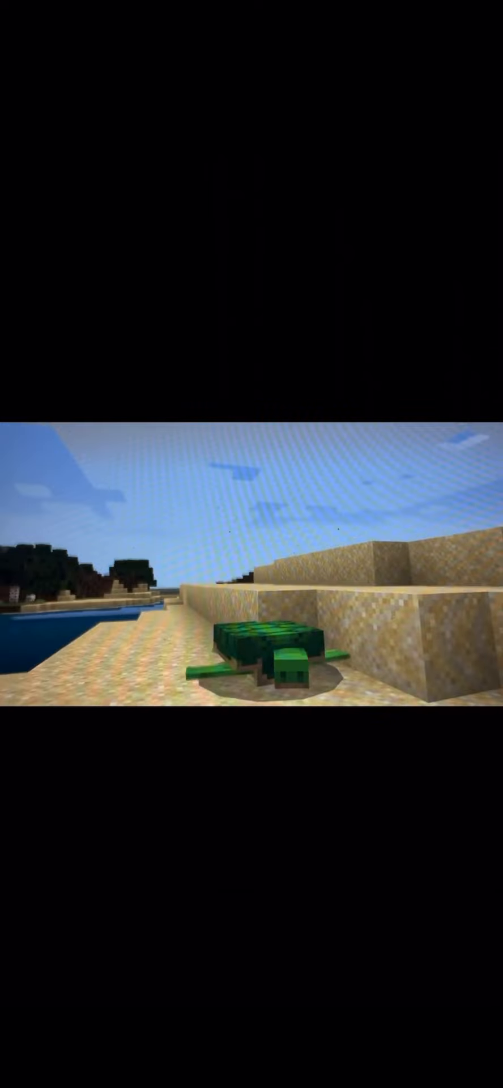